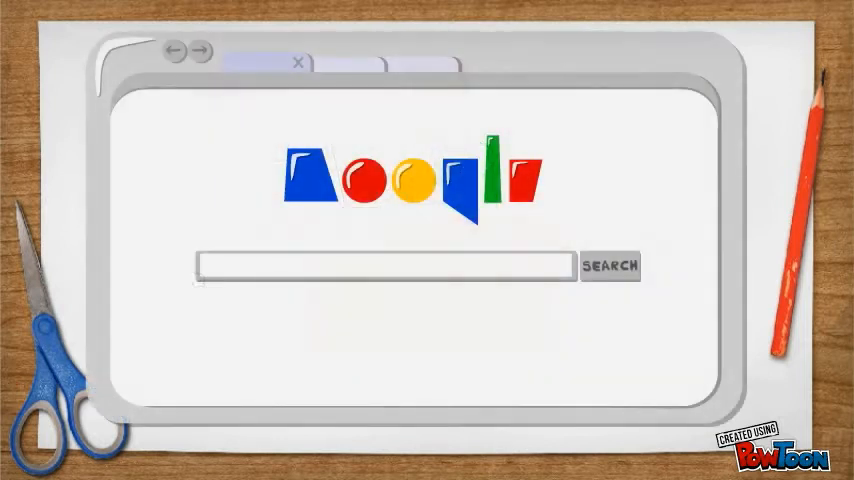
{"action": "type", "text": "free online powerpoint presentation maker"}
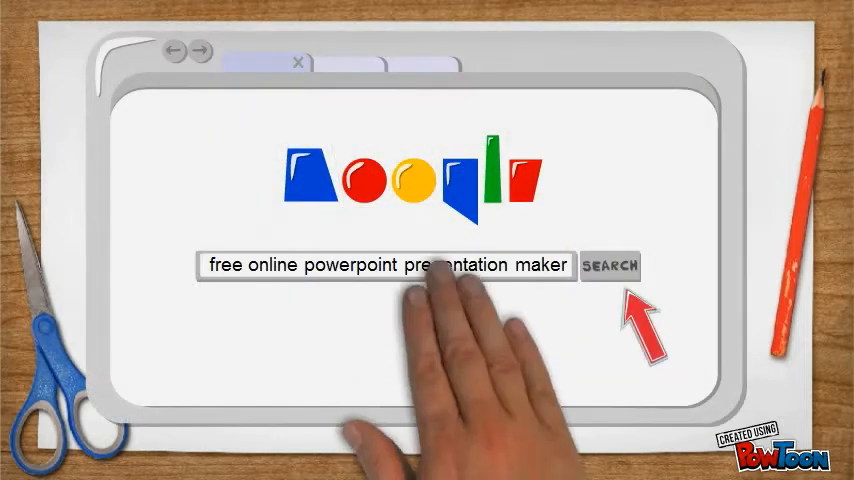
{"action": "left_click", "coordinate": [609, 266]}
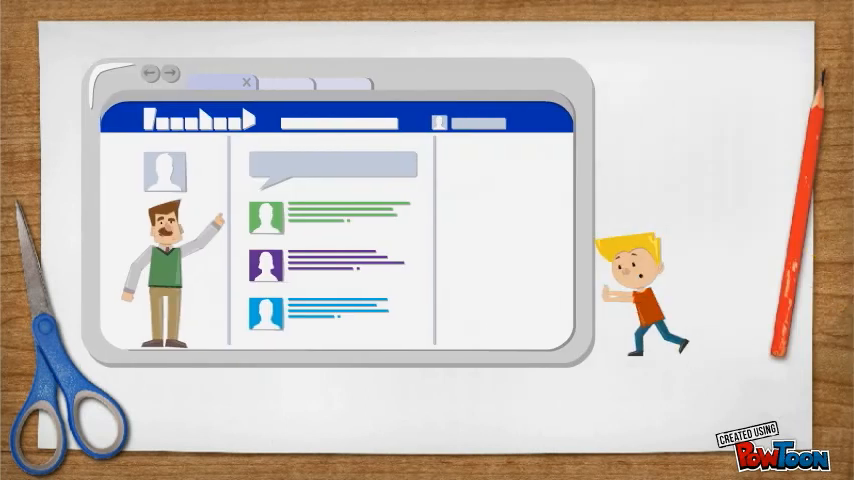